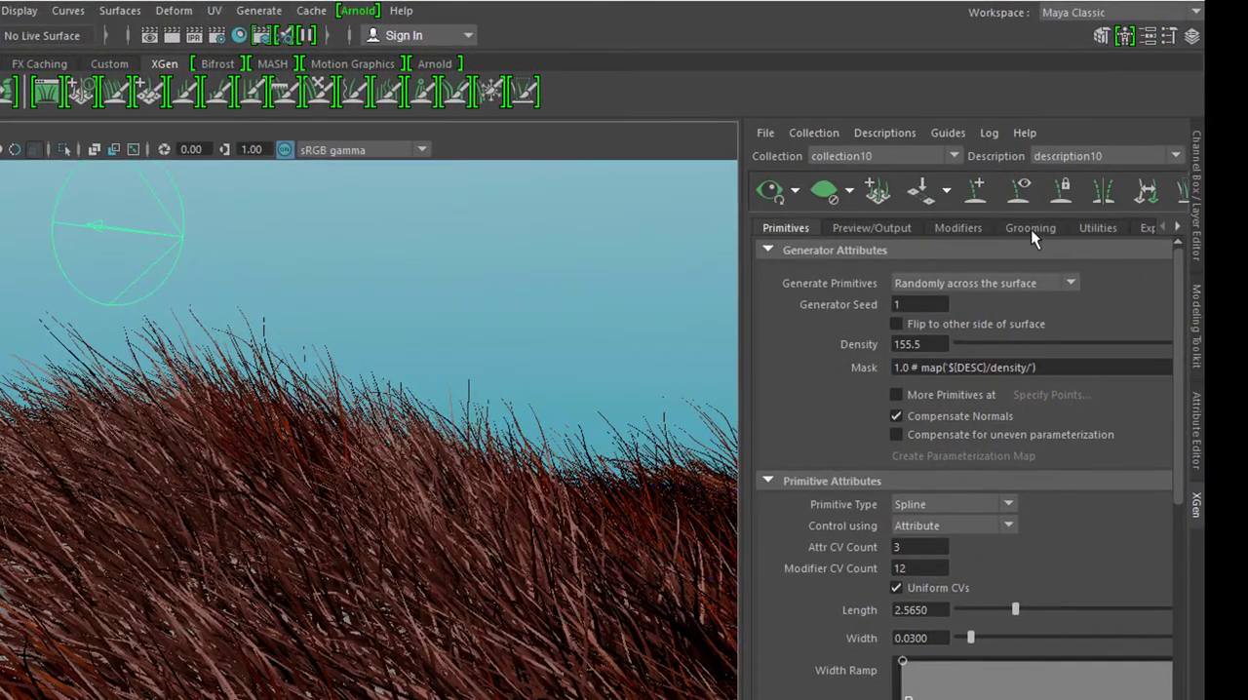
Show the Grooming tab options for the grass description in the XGen editor
{"action": "left_click", "coordinate": [1030, 228]}
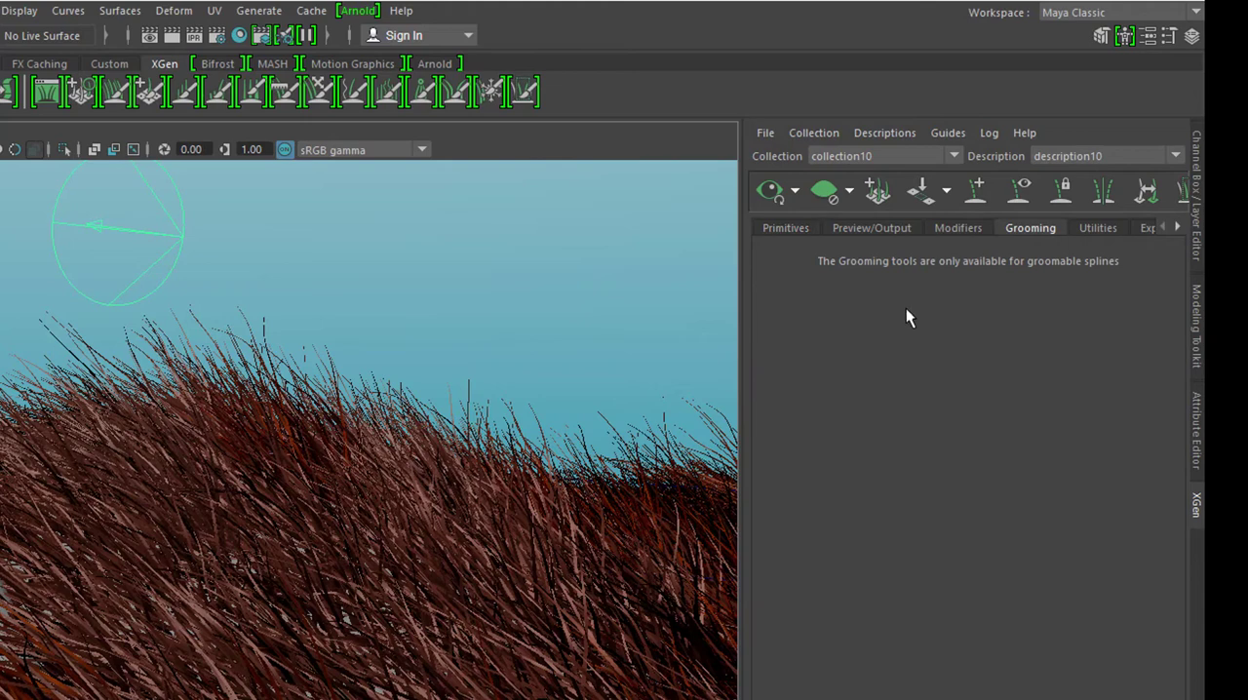
{"action": "mouse_move", "coordinate": [1054, 286]}
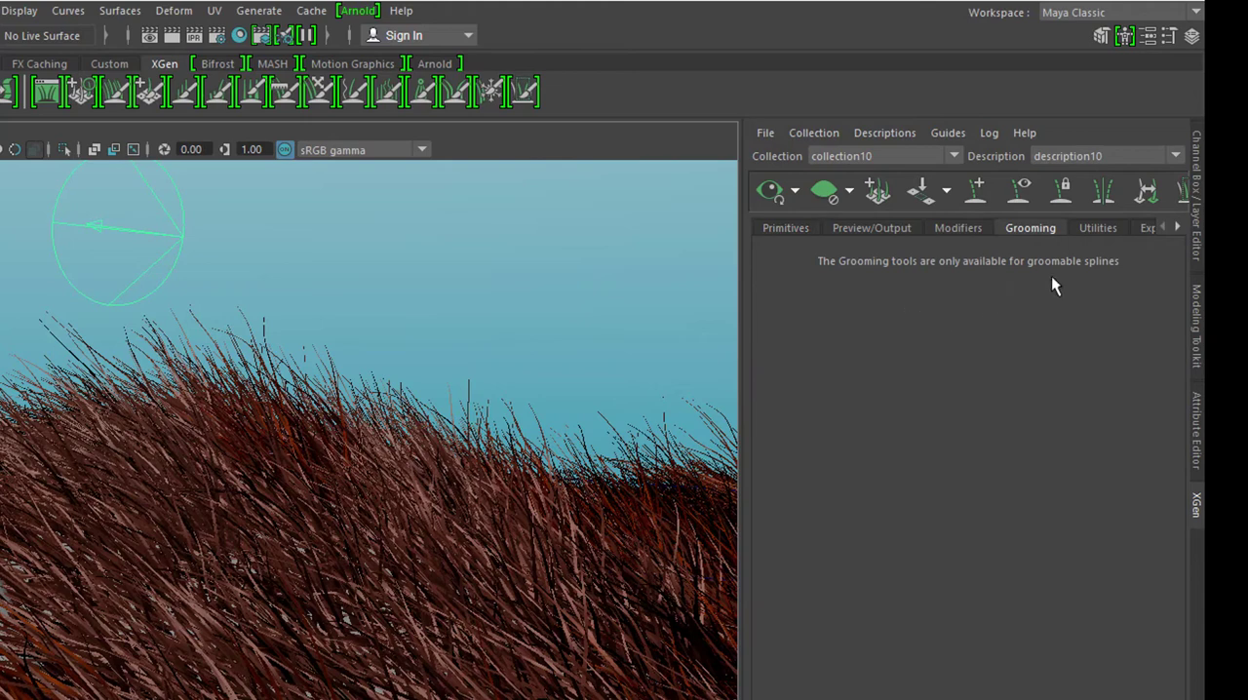
{"action": "mouse_move", "coordinate": [989, 419]}
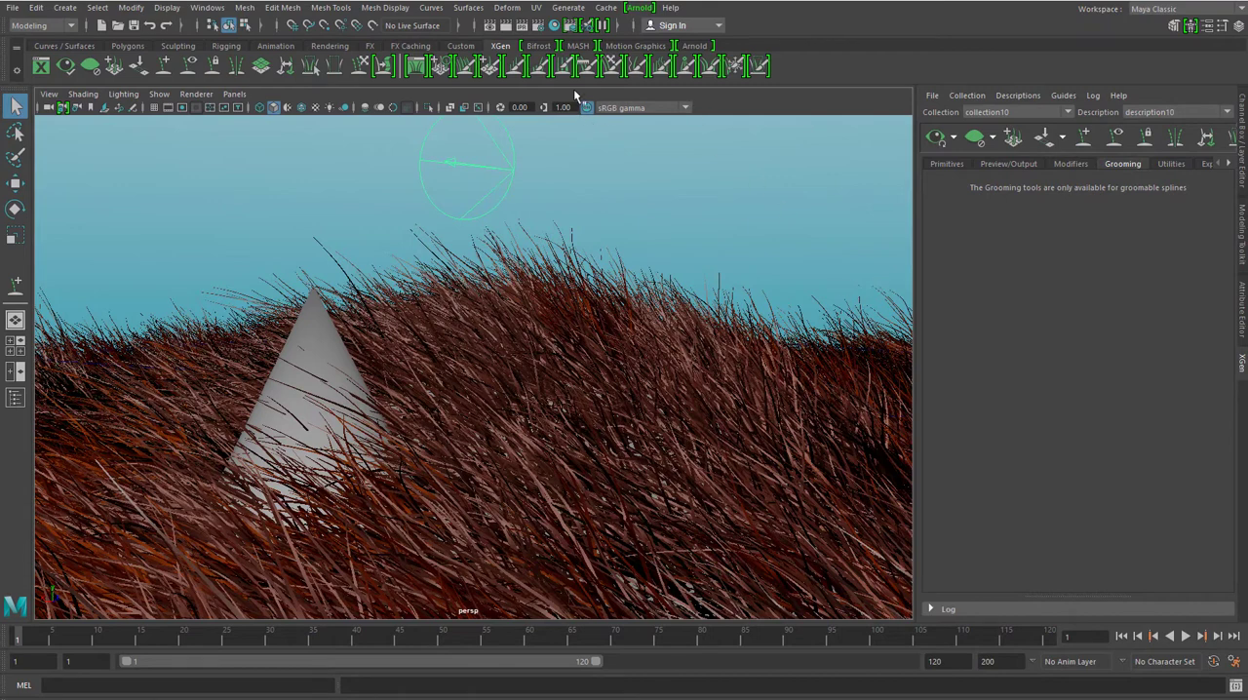
{"action": "mouse_move", "coordinate": [506, 25]}
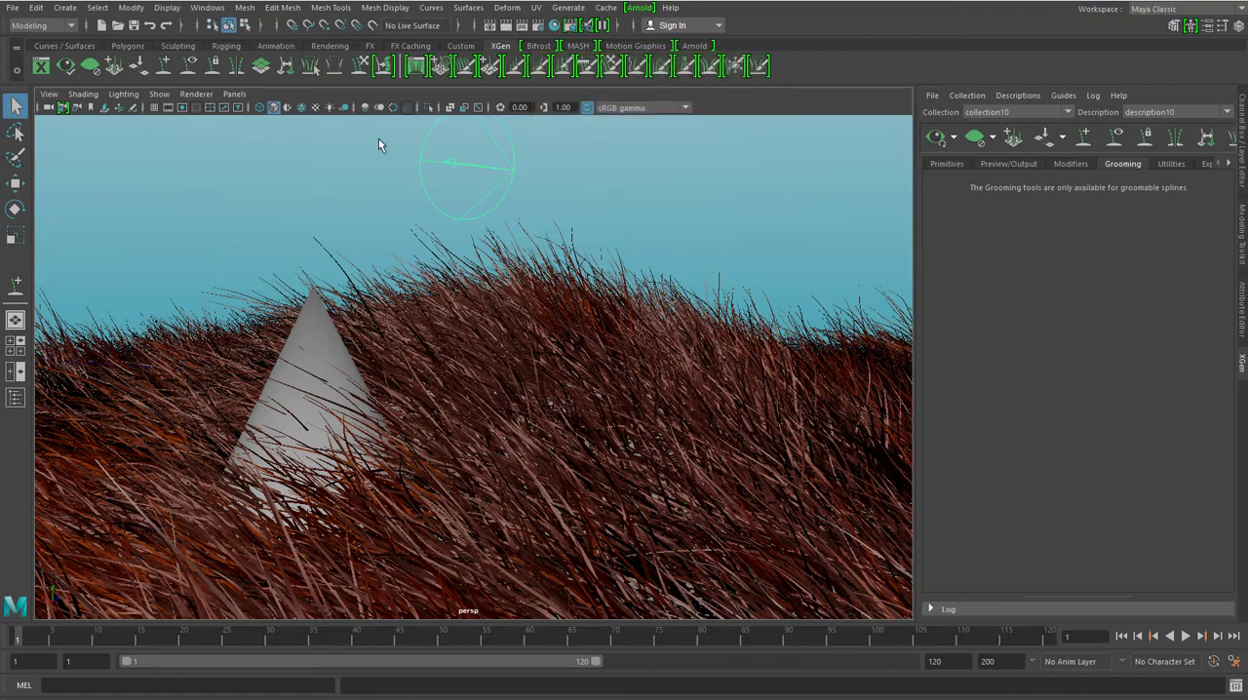
{"action": "mouse_move", "coordinate": [693, 252]}
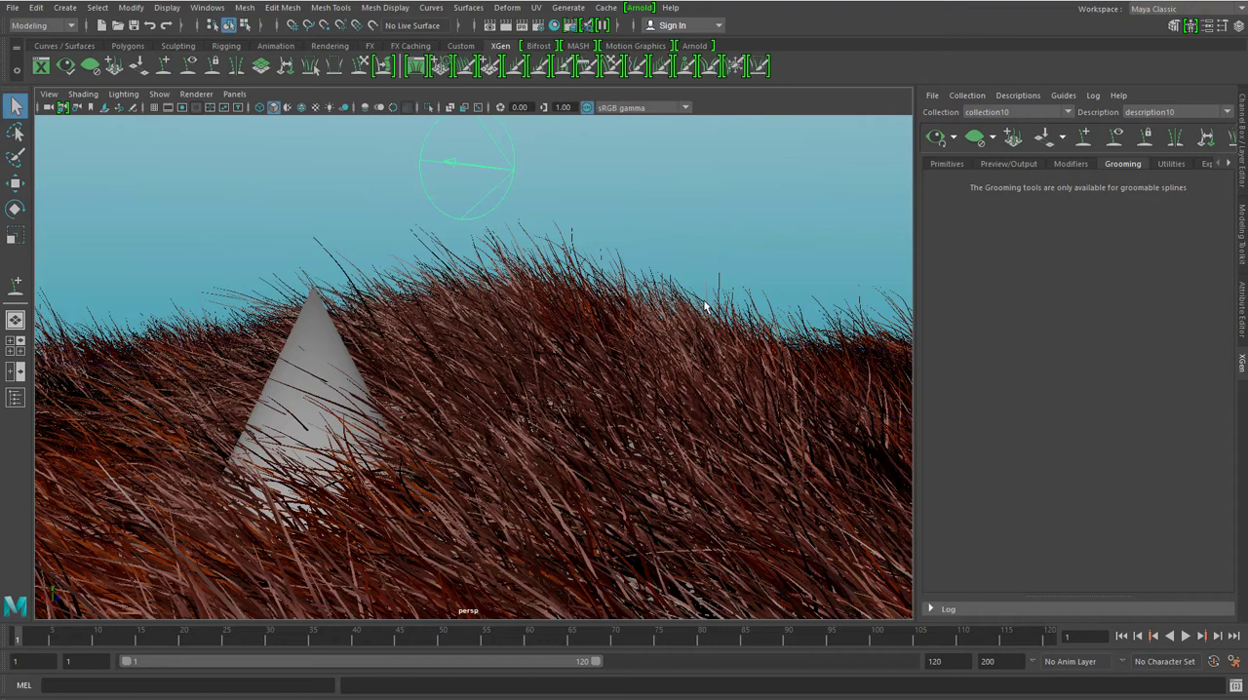
{"action": "mouse_move", "coordinate": [749, 218]}
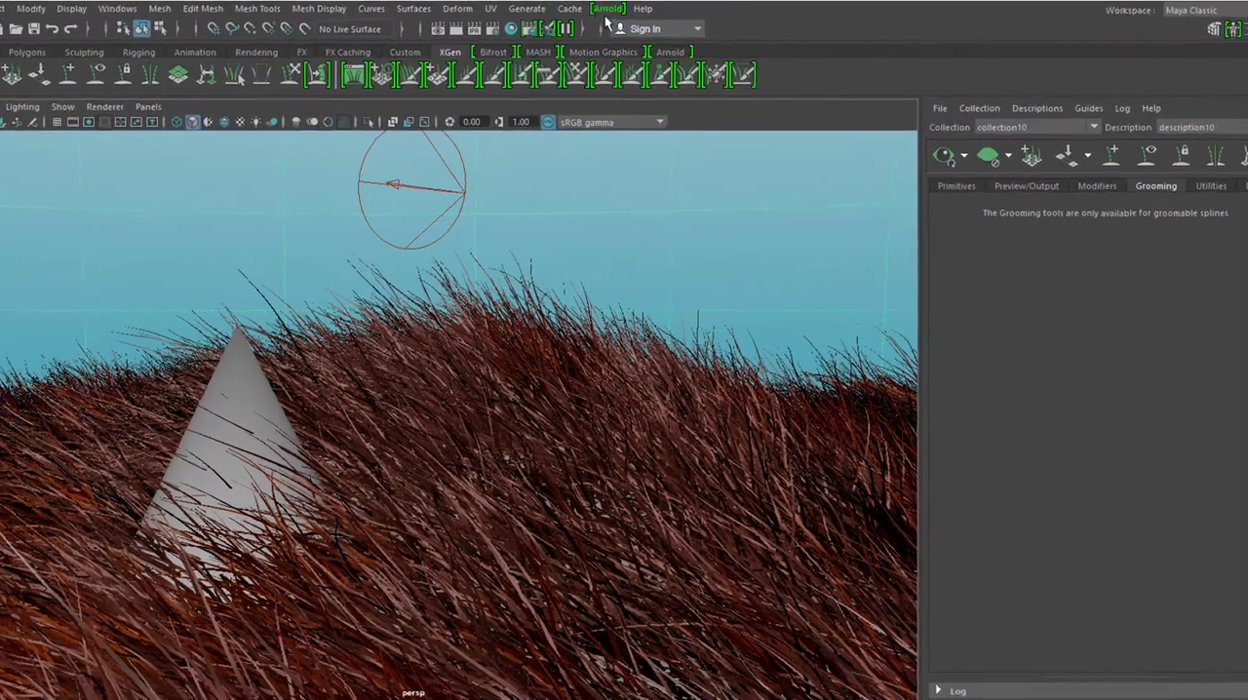
{"action": "left_click", "coordinate": [611, 9]}
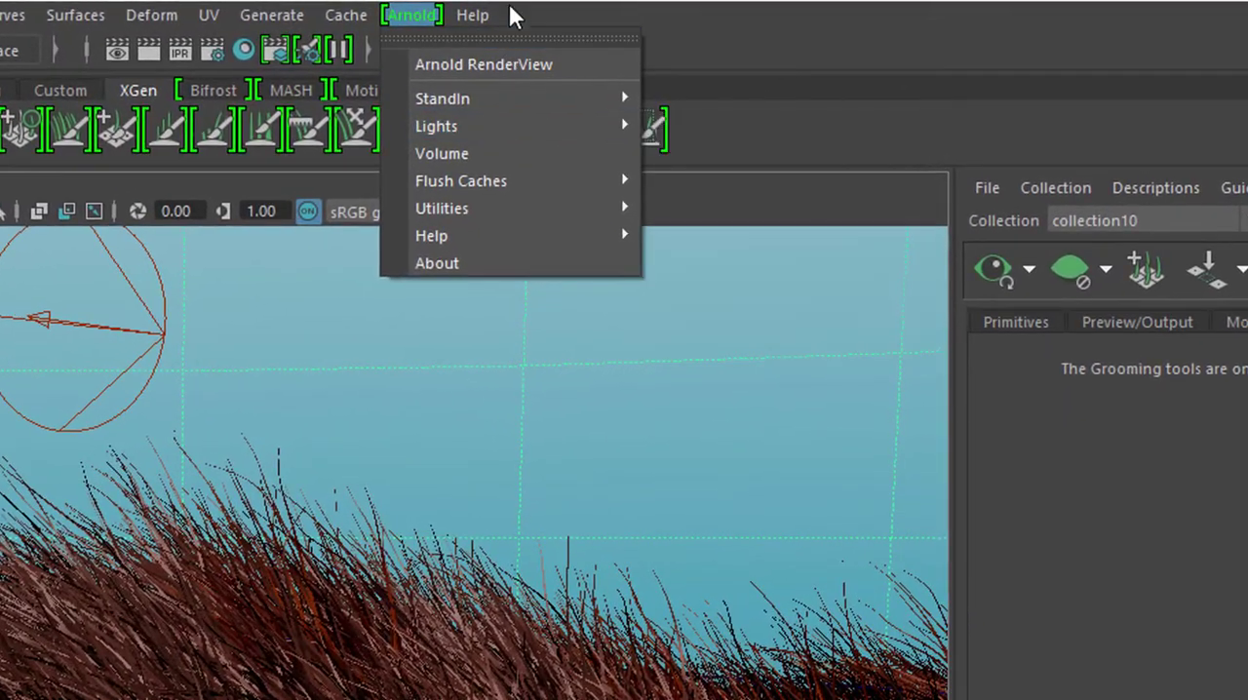
{"action": "left_click", "coordinate": [629, 400]}
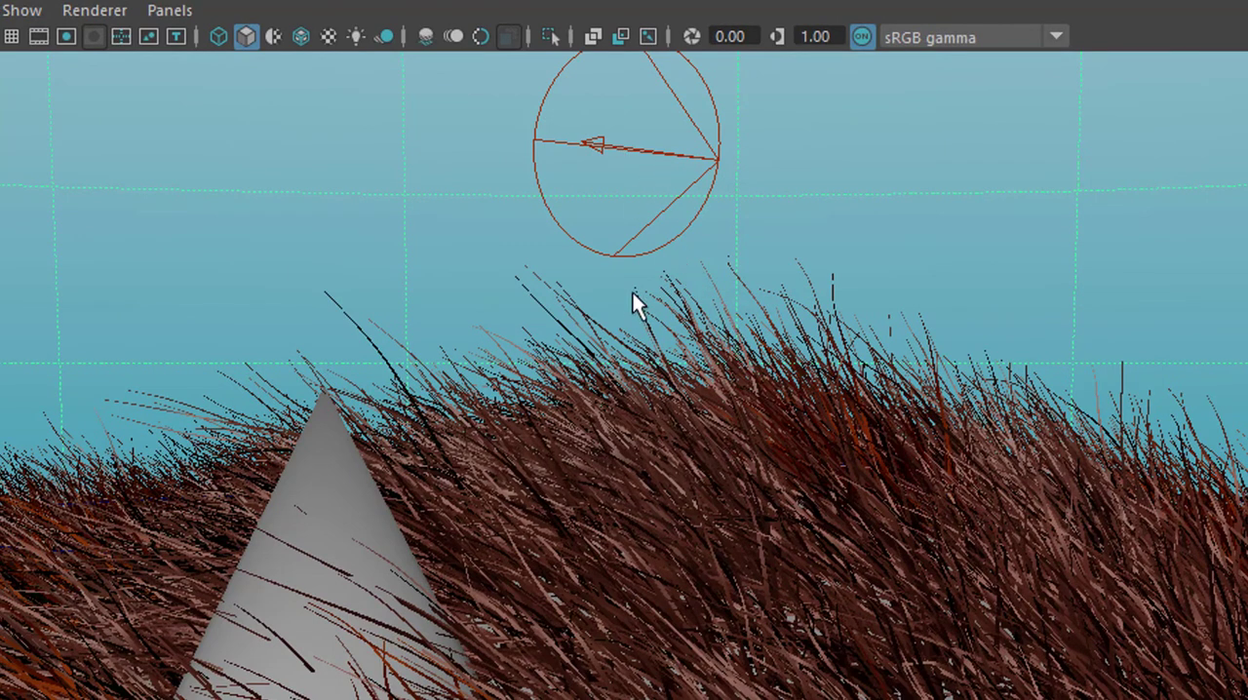
{"action": "mouse_move", "coordinate": [673, 357]}
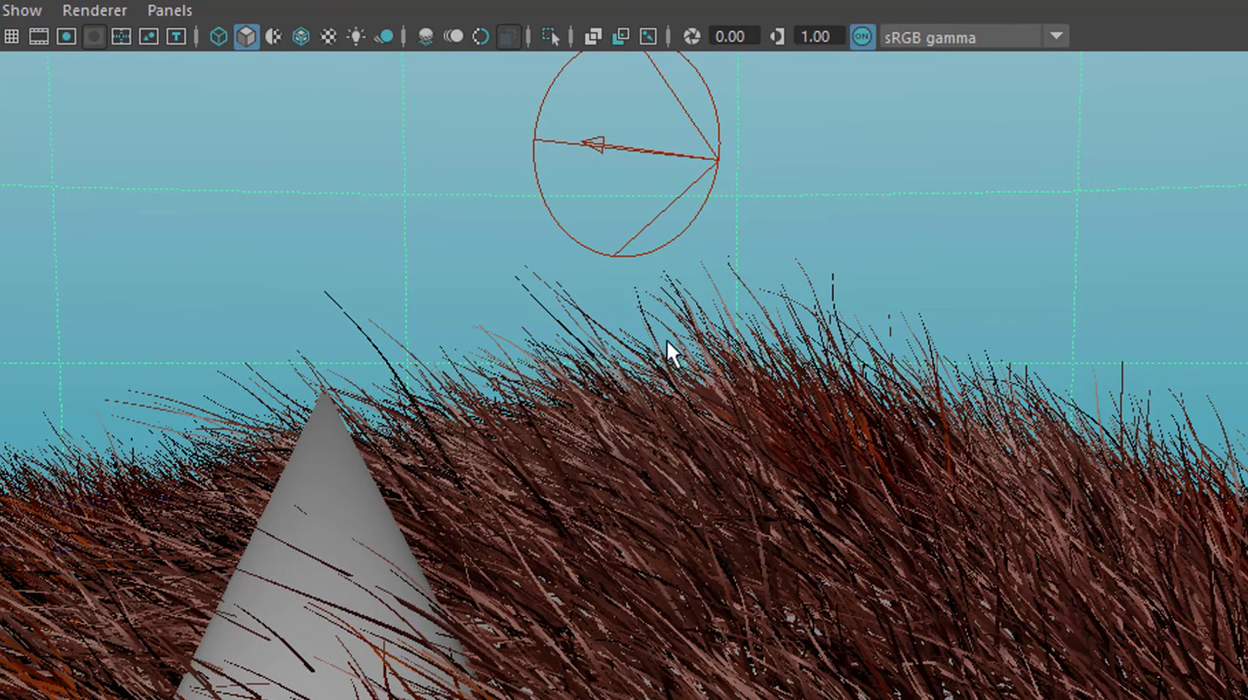
{"action": "mouse_move", "coordinate": [715, 353]}
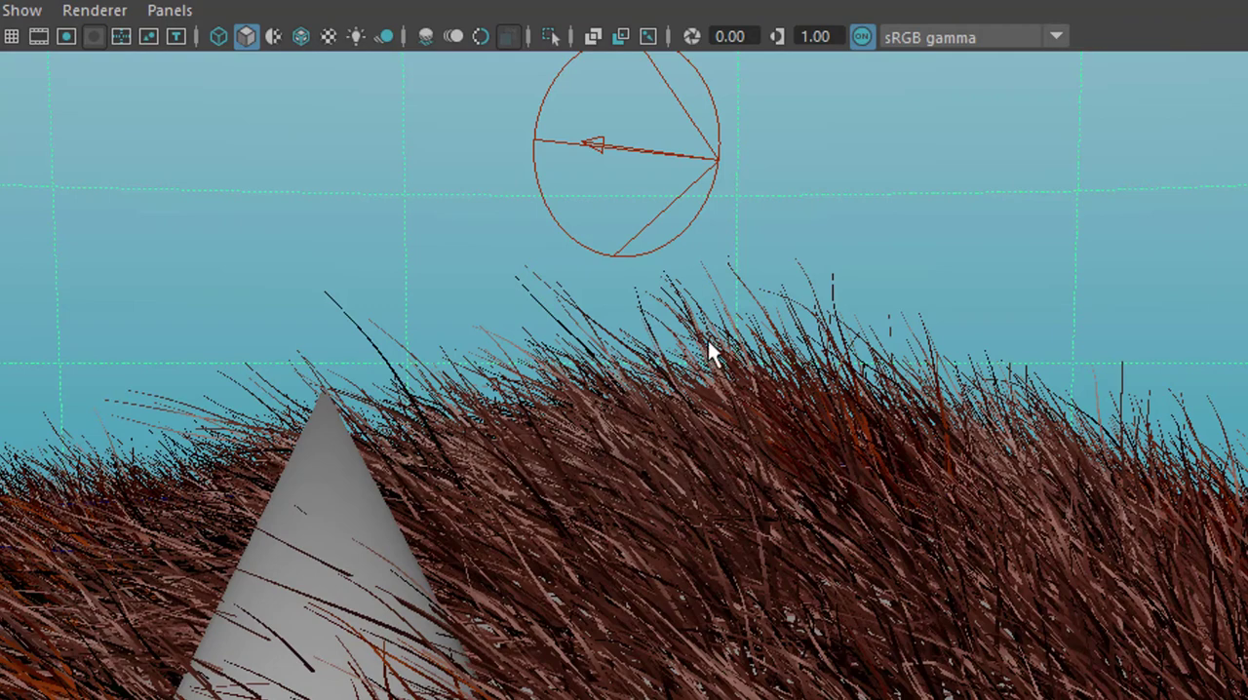
{"action": "mouse_move", "coordinate": [634, 564]}
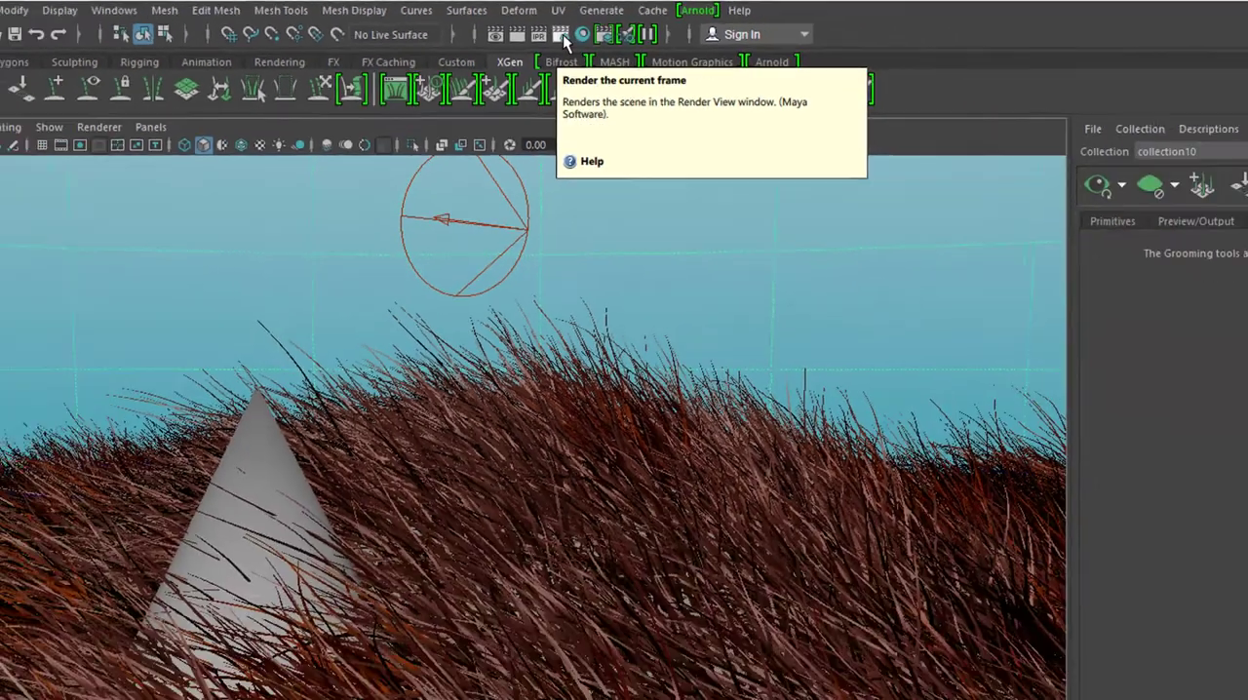
{"action": "left_click", "coordinate": [561, 35]}
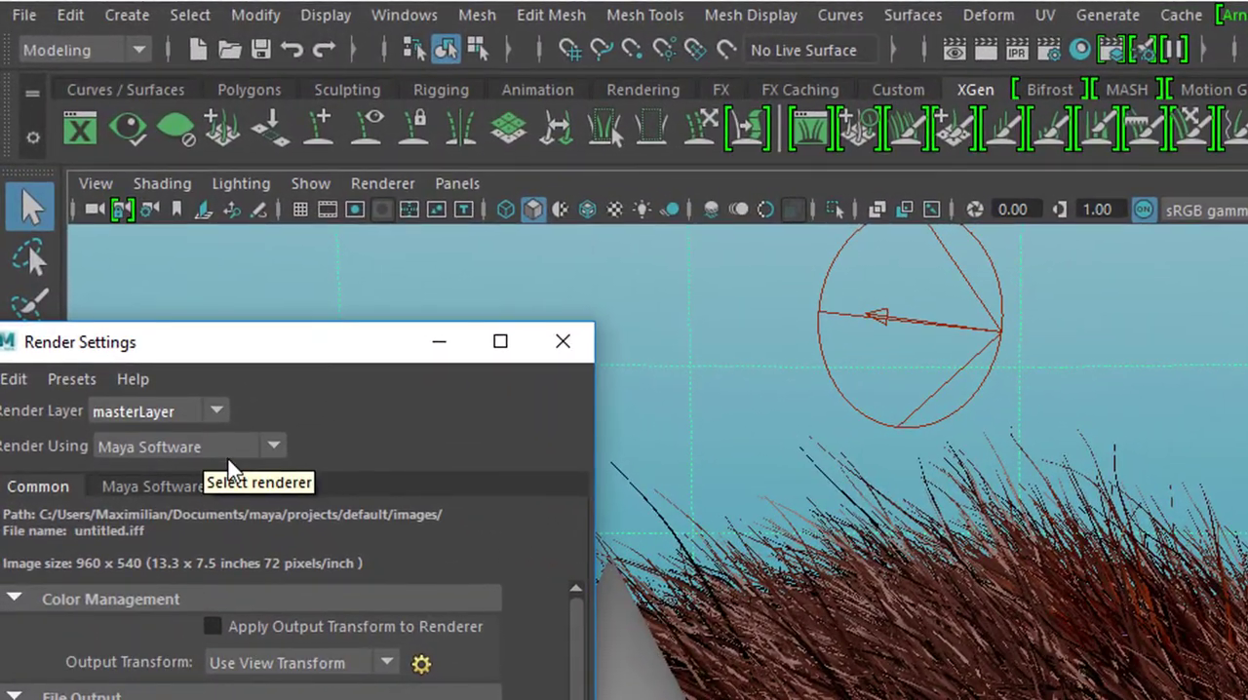
{"action": "left_click", "coordinate": [563, 342]}
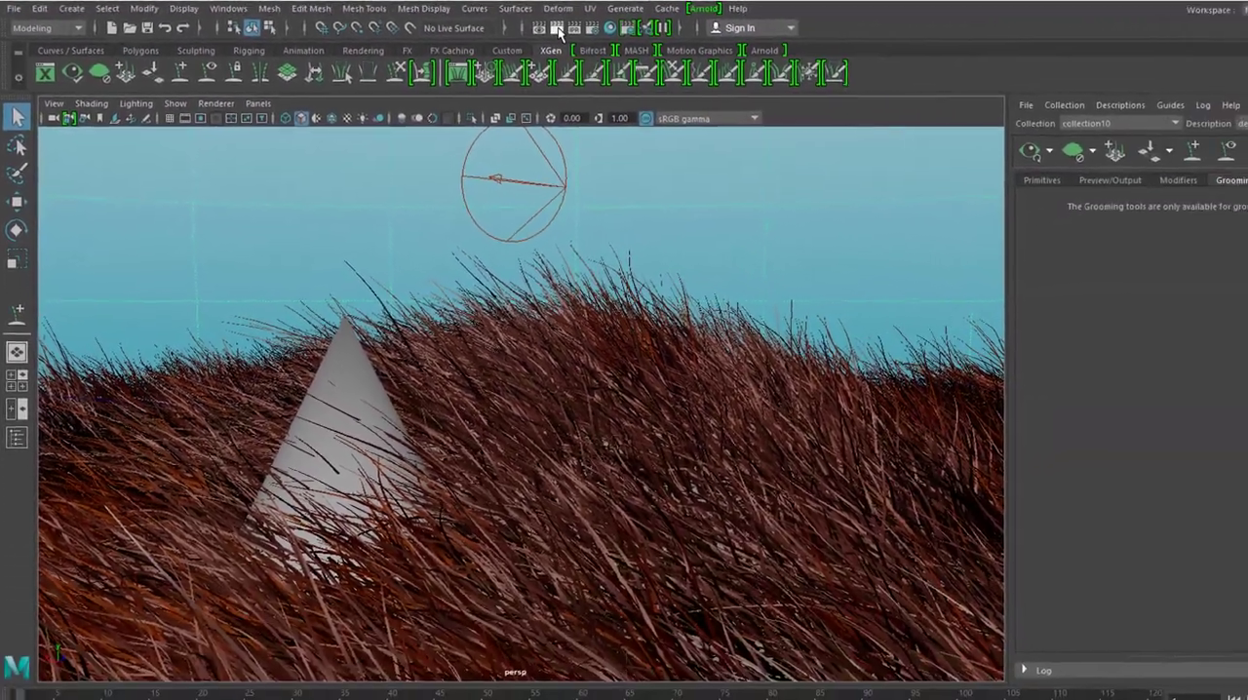
Render the current frame with Maya Software, showing the cone on the terrain
{"action": "left_click", "coordinate": [565, 25]}
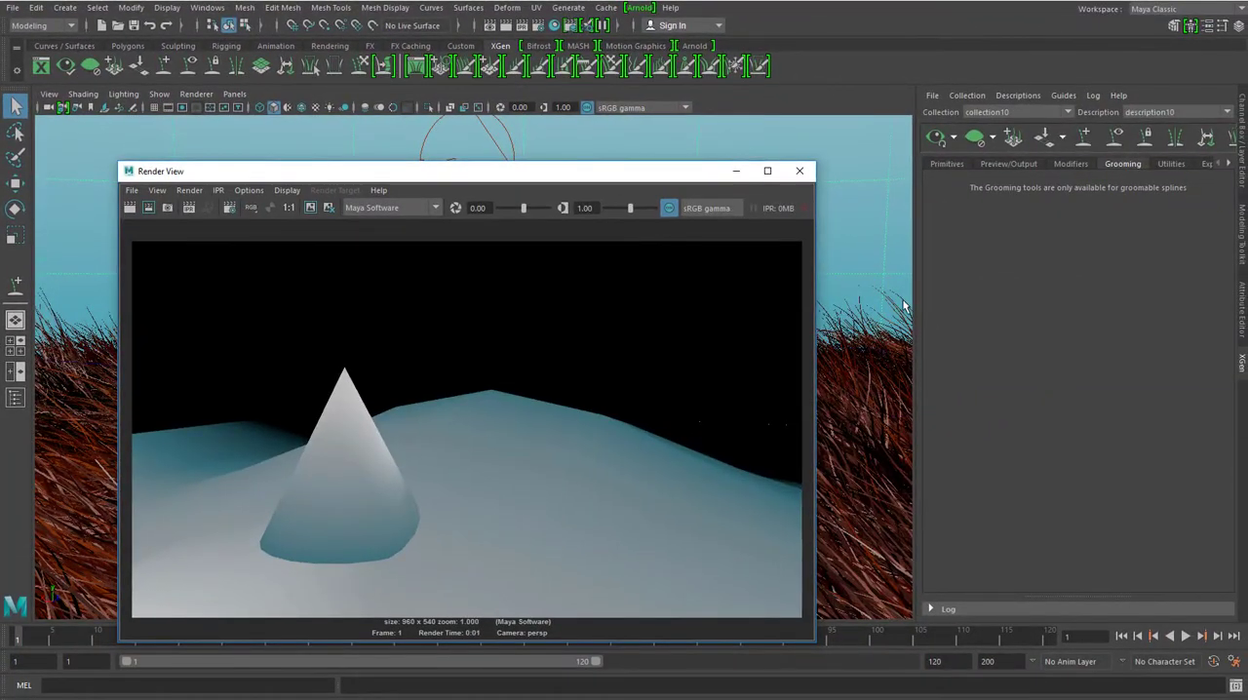
{"action": "mouse_move", "coordinate": [810, 421]}
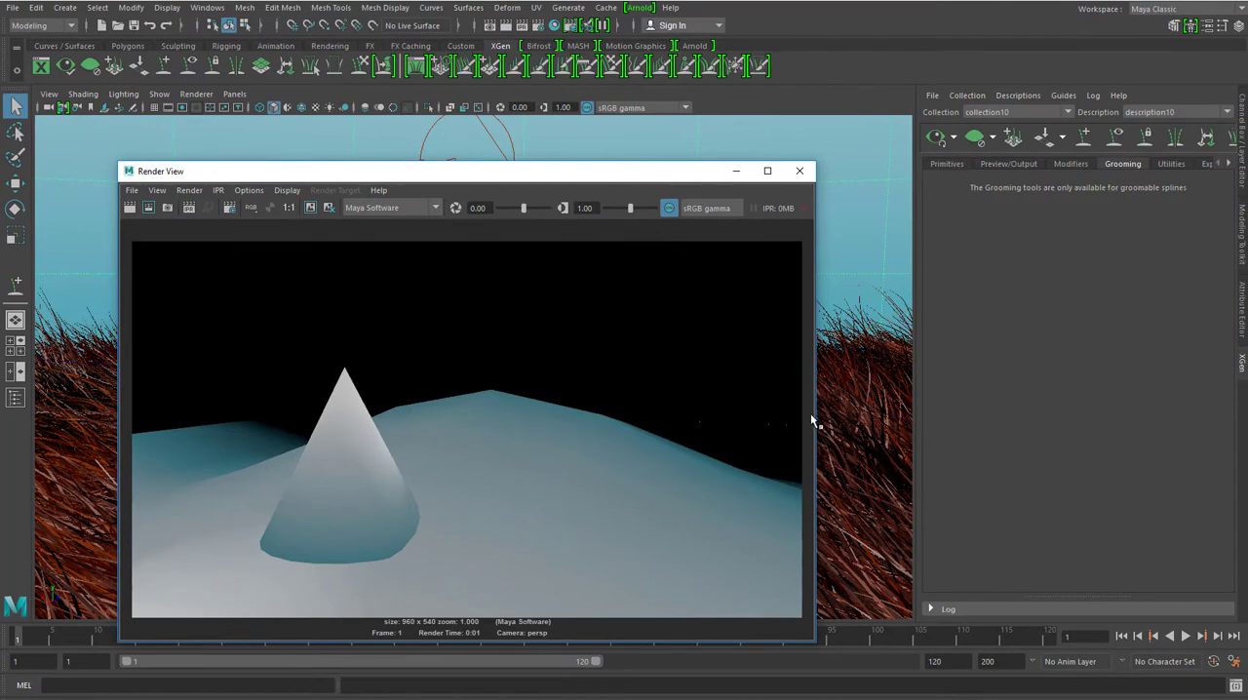
{"action": "mouse_move", "coordinate": [548, 415]}
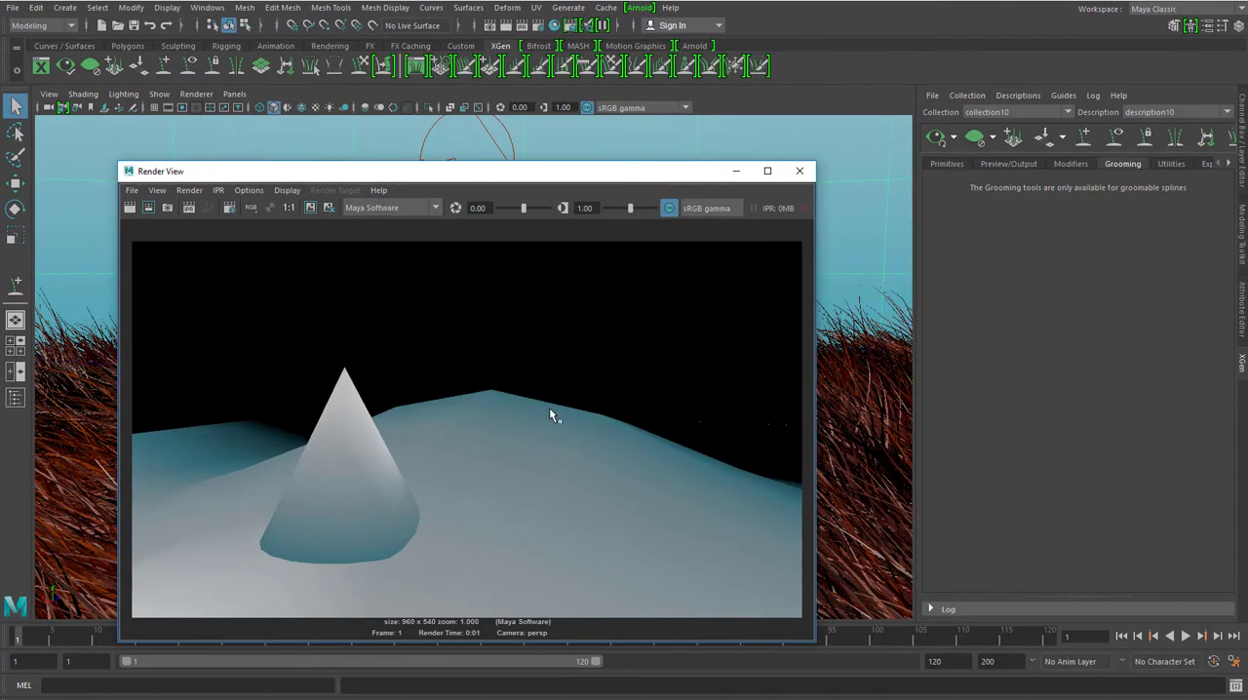
{"action": "mouse_move", "coordinate": [602, 499]}
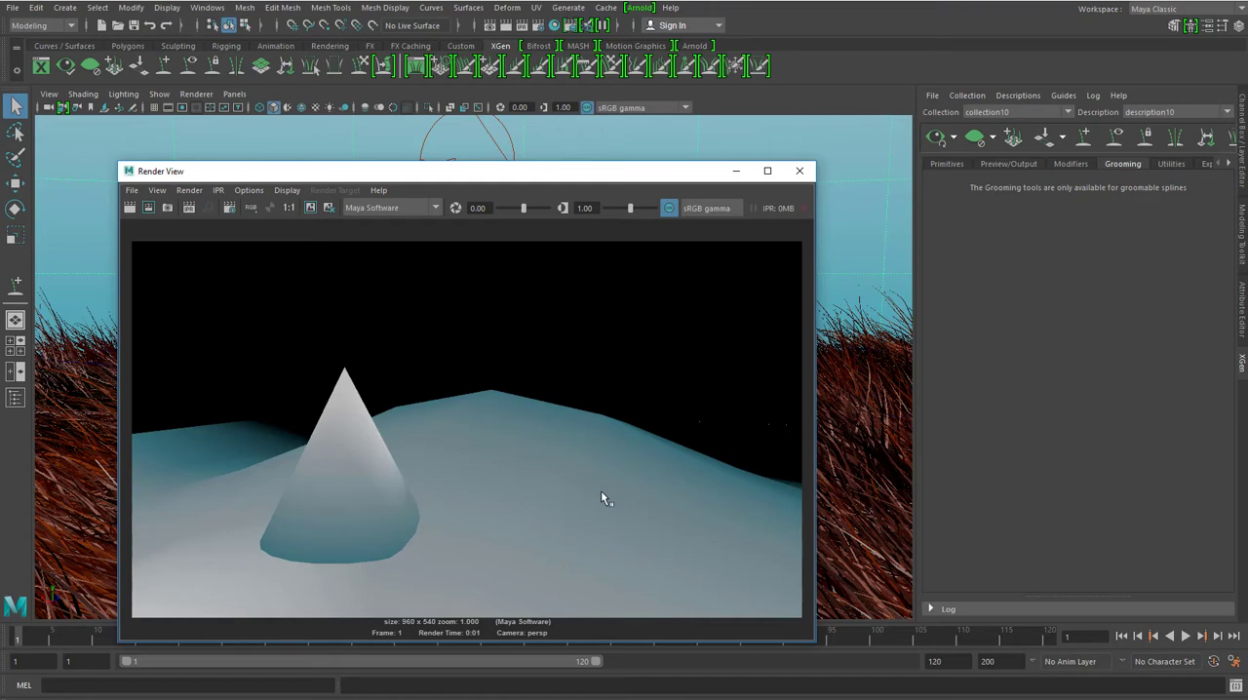
{"action": "mouse_move", "coordinate": [593, 490]}
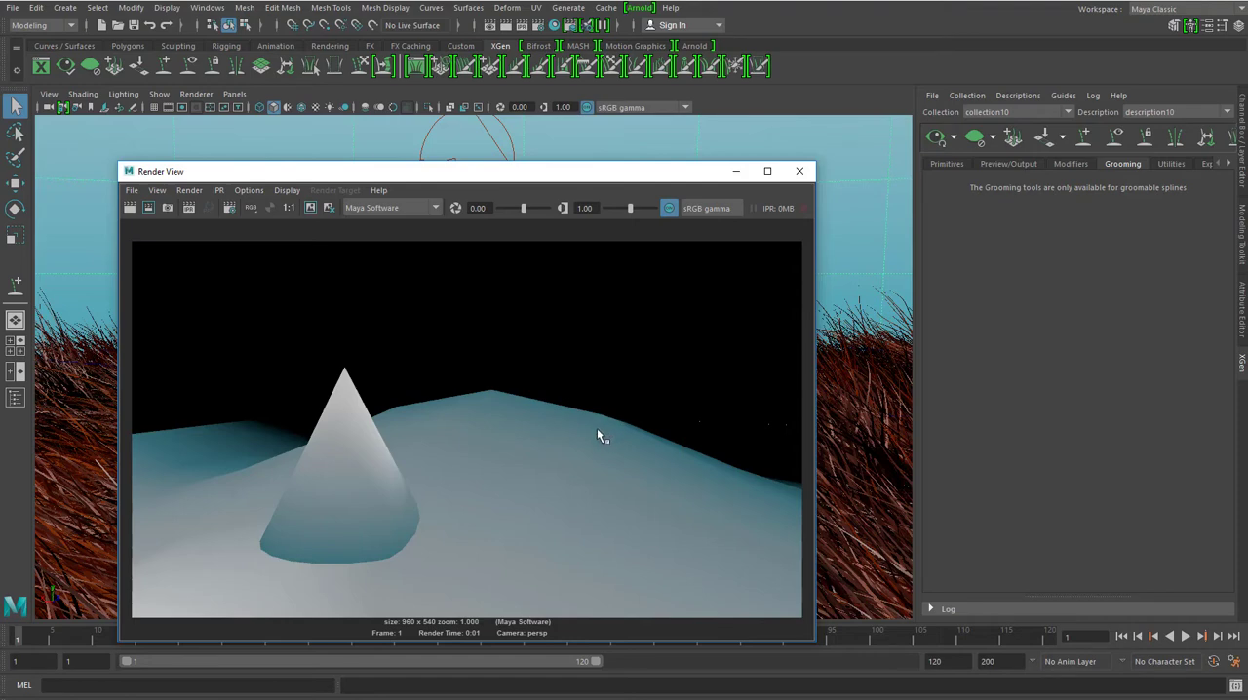
{"action": "mouse_move", "coordinate": [623, 470]}
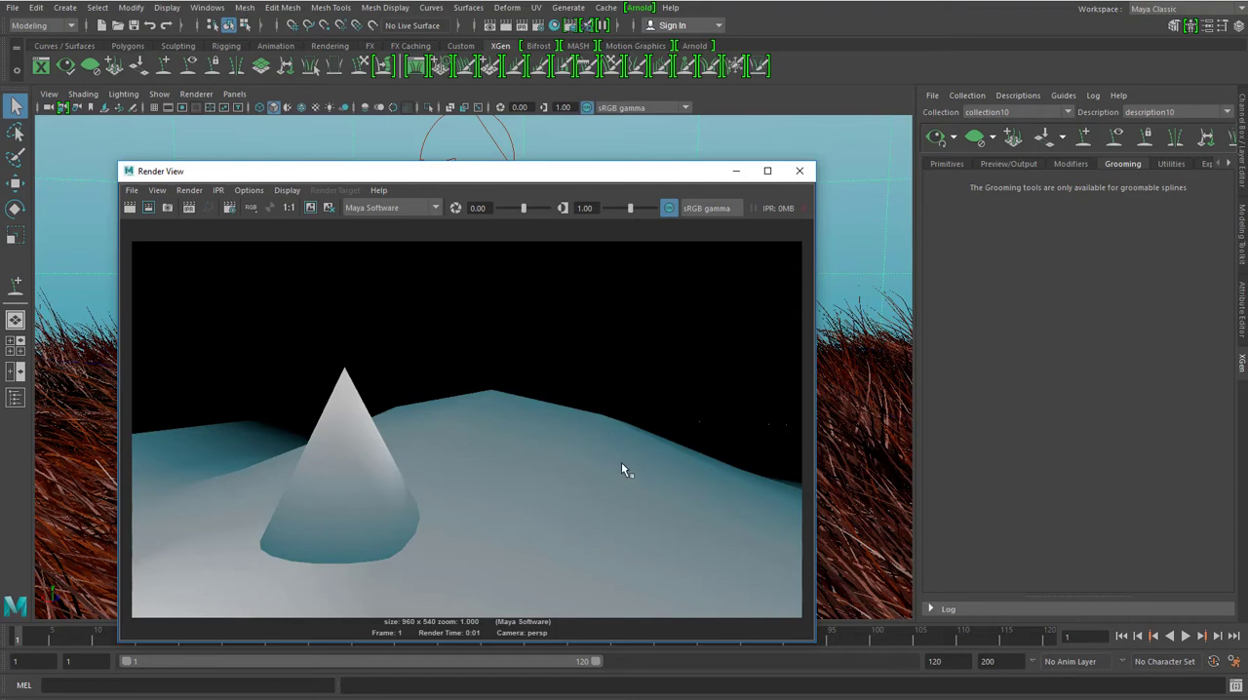
{"action": "mouse_move", "coordinate": [588, 575]}
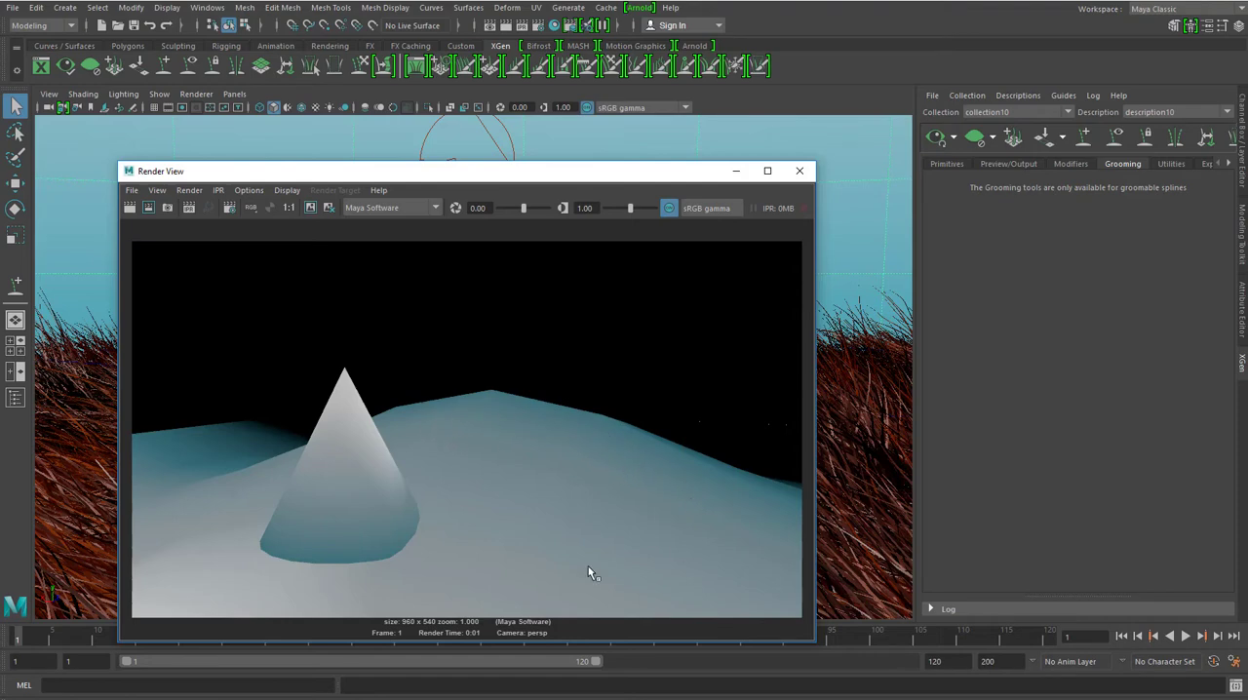
{"action": "mouse_move", "coordinate": [297, 542]}
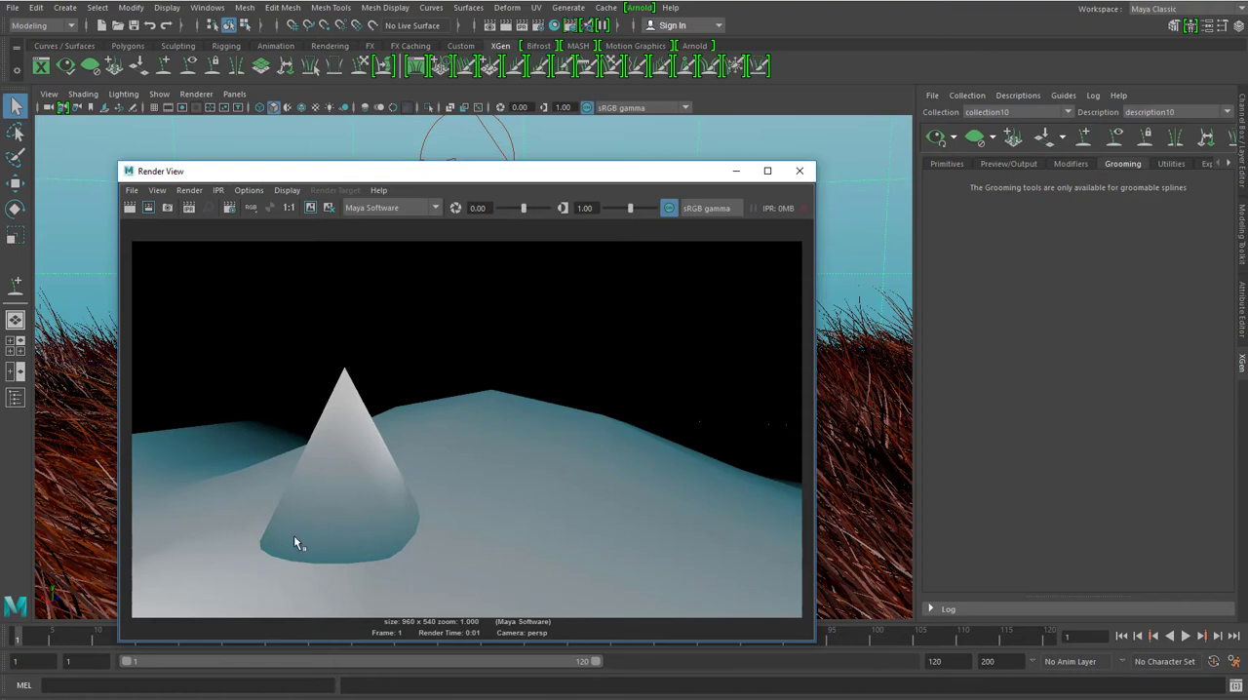
{"action": "mouse_move", "coordinate": [390, 545]}
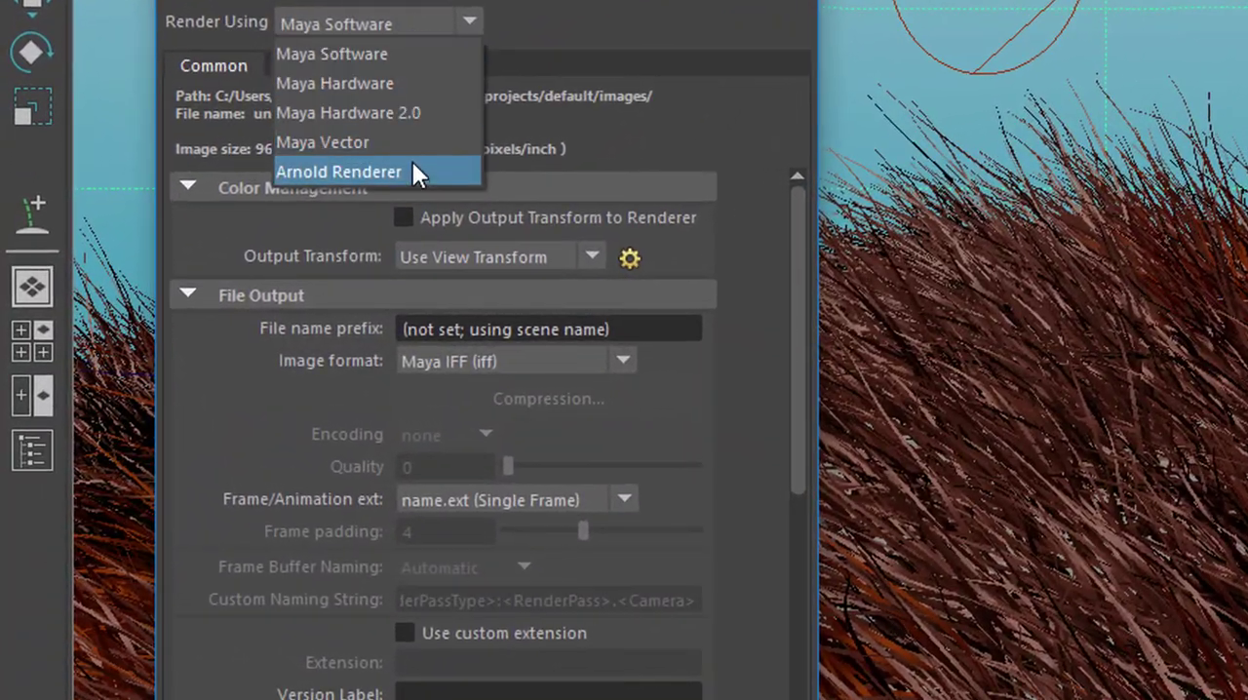
Choose Arnold Renderer in the Render Using dropdown of Render Settings
{"action": "left_click", "coordinate": [338, 171]}
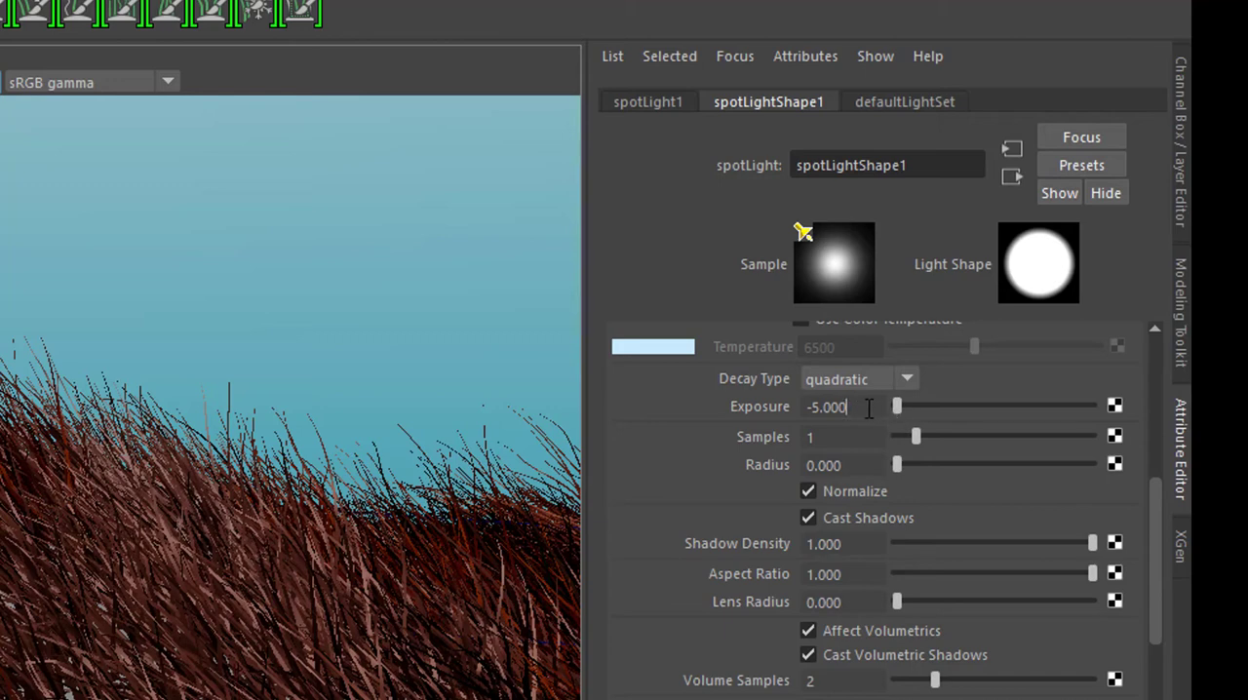
Enter 8 as the spotlight's Arnold Exposure value
{"action": "type", "text": "8"}
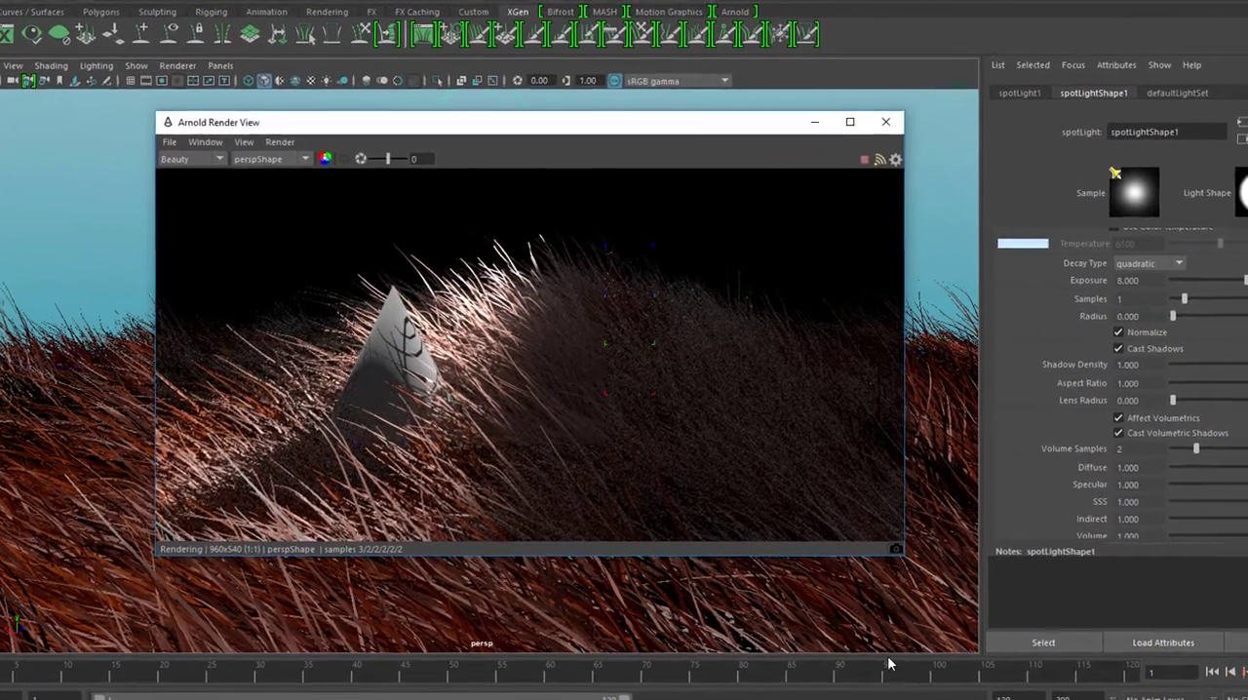
{"action": "left_click", "coordinate": [850, 121]}
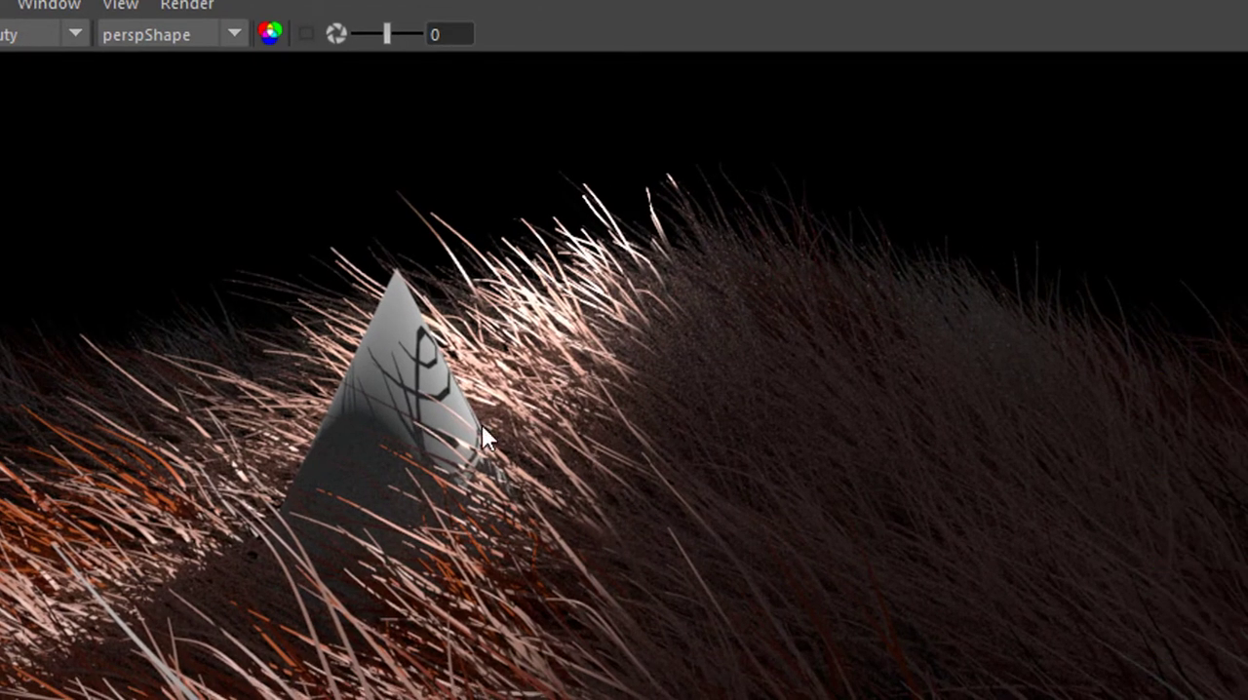
{"action": "mouse_move", "coordinate": [593, 619]}
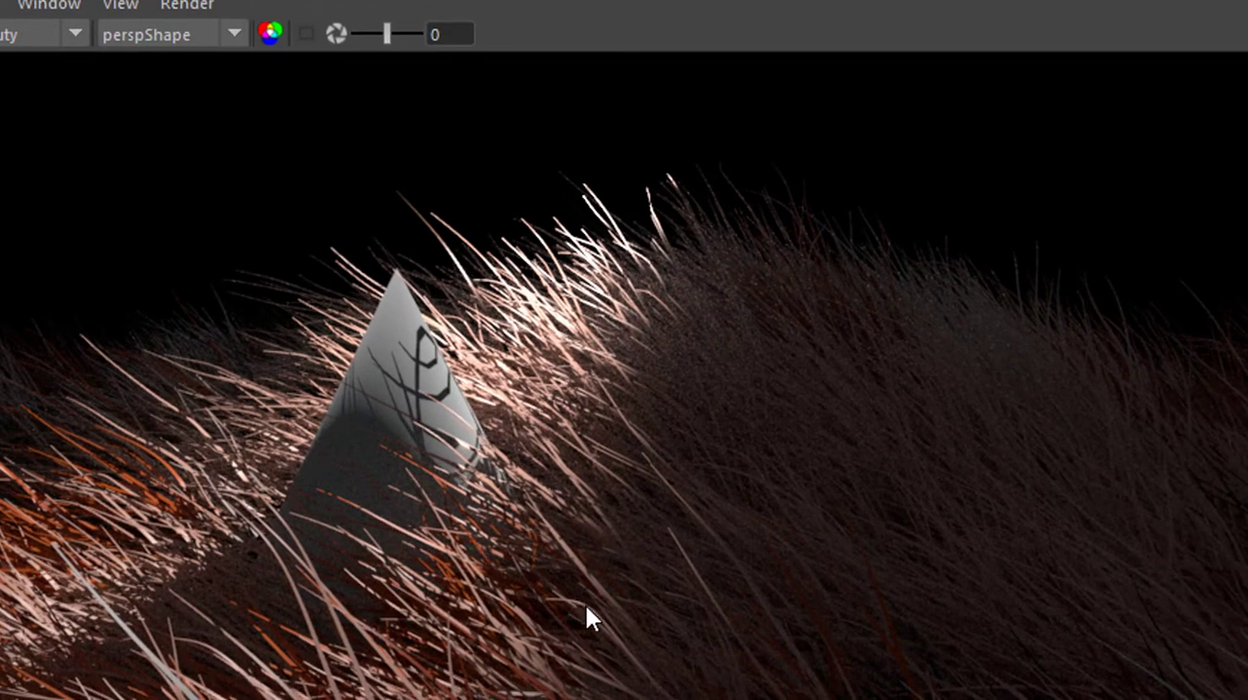